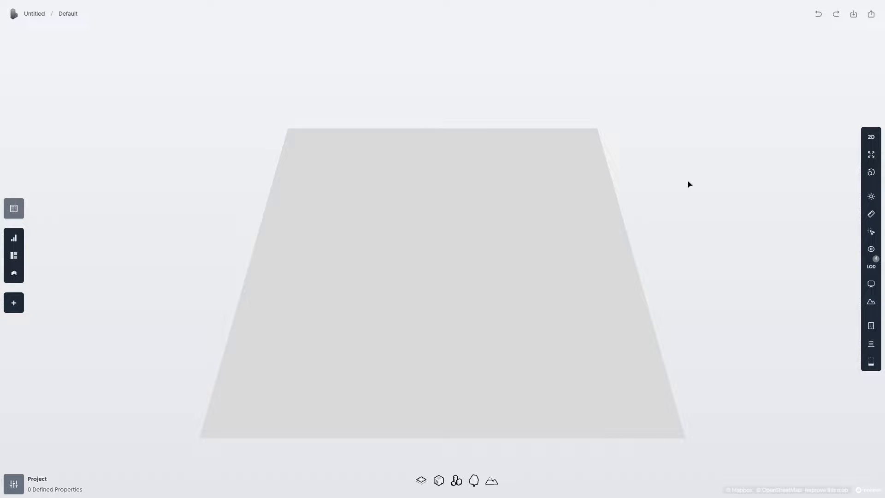
Step: Choose Rhino as the import format and load the site model for preview
{"action": "left_click", "coordinate": [854, 14]}
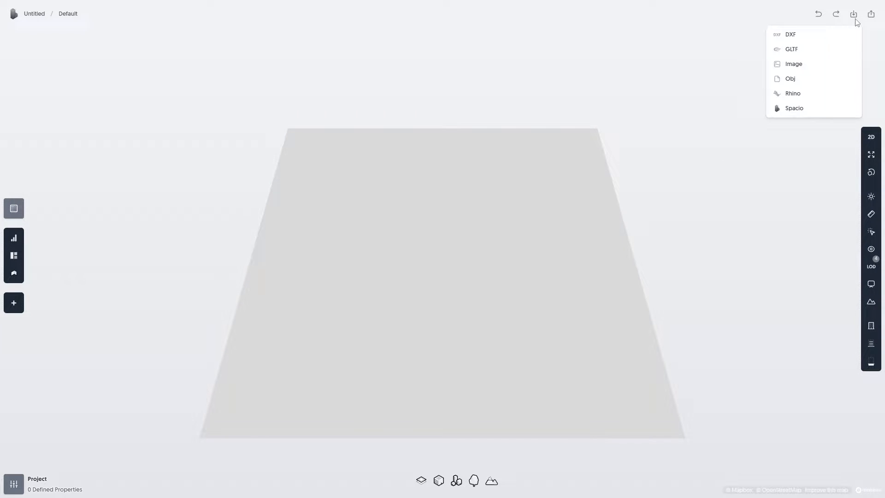
{"action": "left_click", "coordinate": [794, 93]}
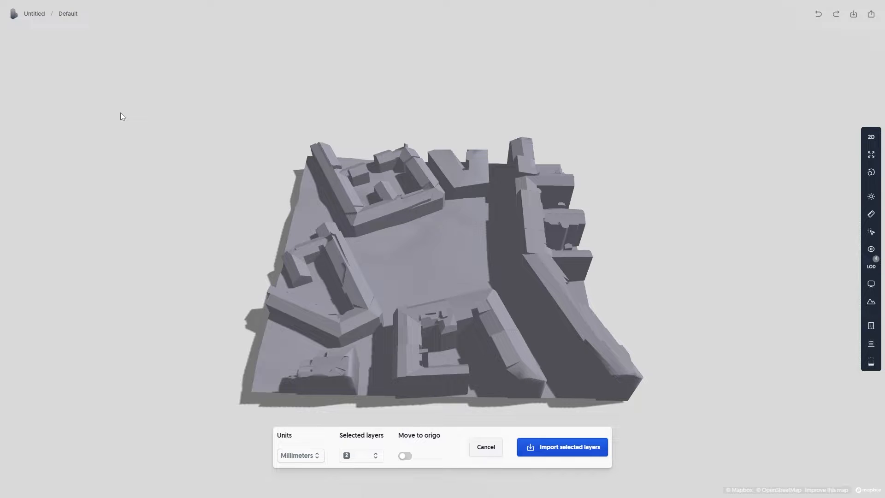
Step: Enable Move to origo and import the selected layers into the scene
{"action": "left_click", "coordinate": [300, 455]}
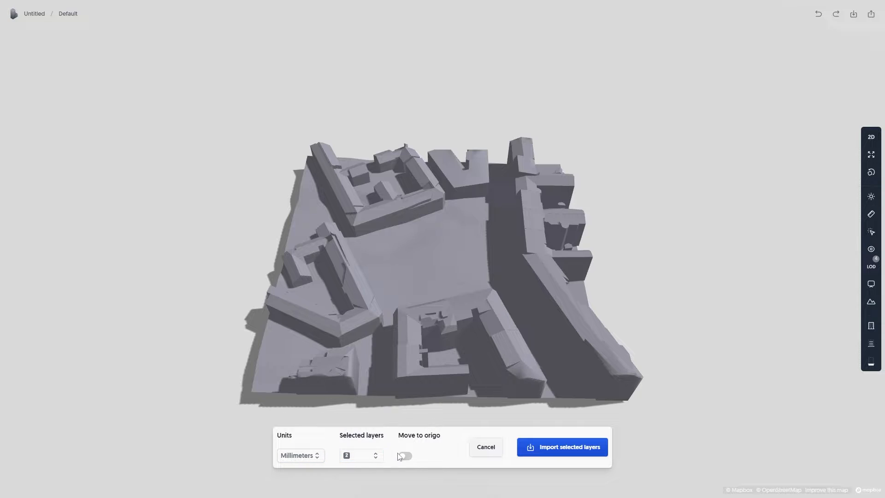
{"action": "left_click", "coordinate": [561, 447]}
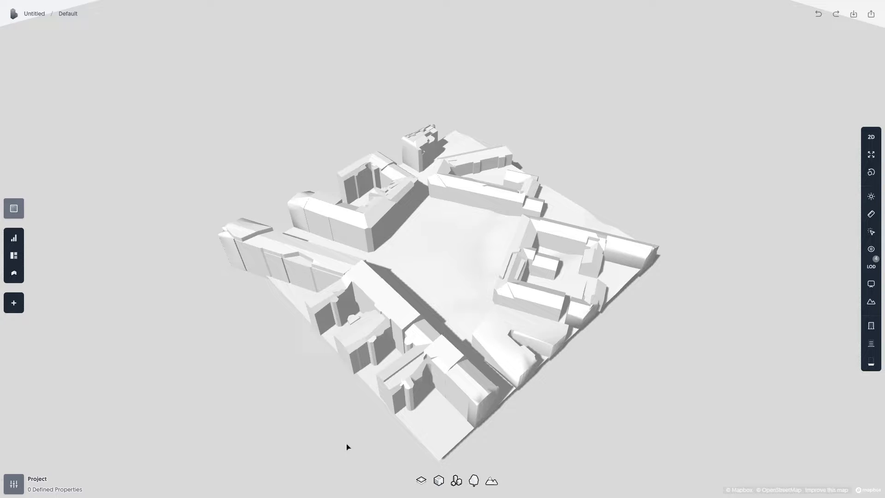
Step: Convert the ground mesh to terrain and preview its slope and elevation shading
{"action": "left_click", "coordinate": [442, 248]}
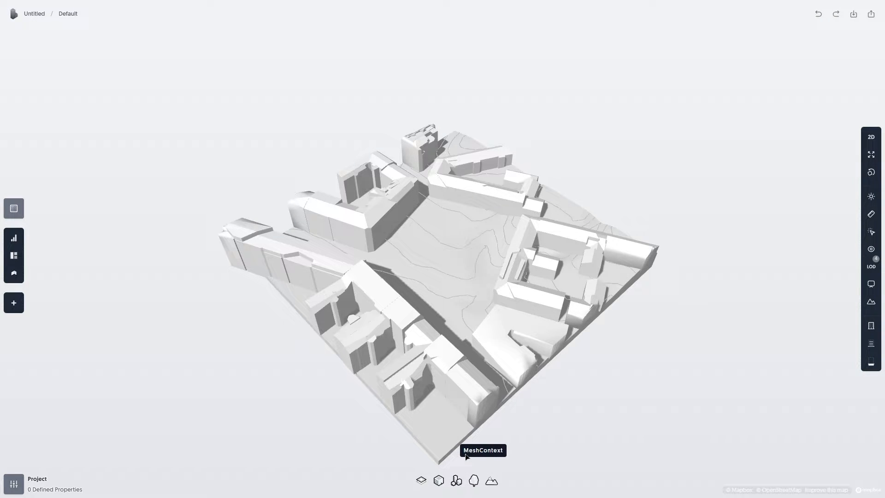
{"action": "mouse_move", "coordinate": [467, 457]}
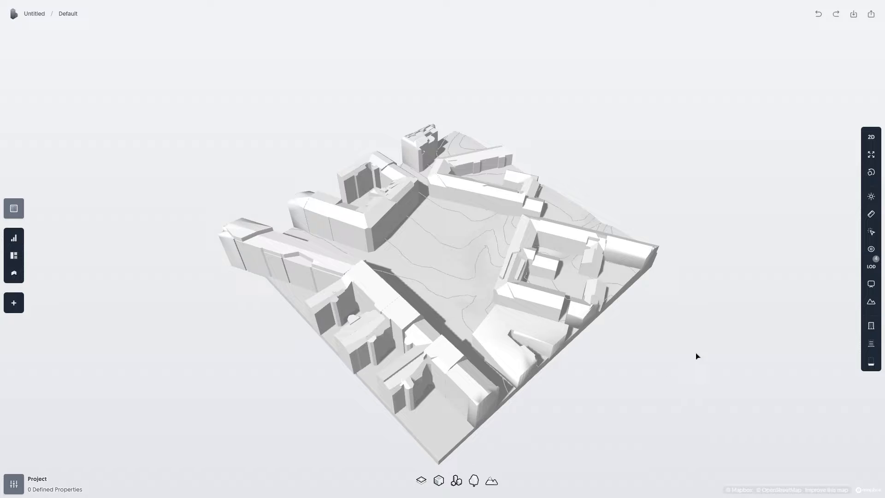
{"action": "left_click", "coordinate": [871, 301]}
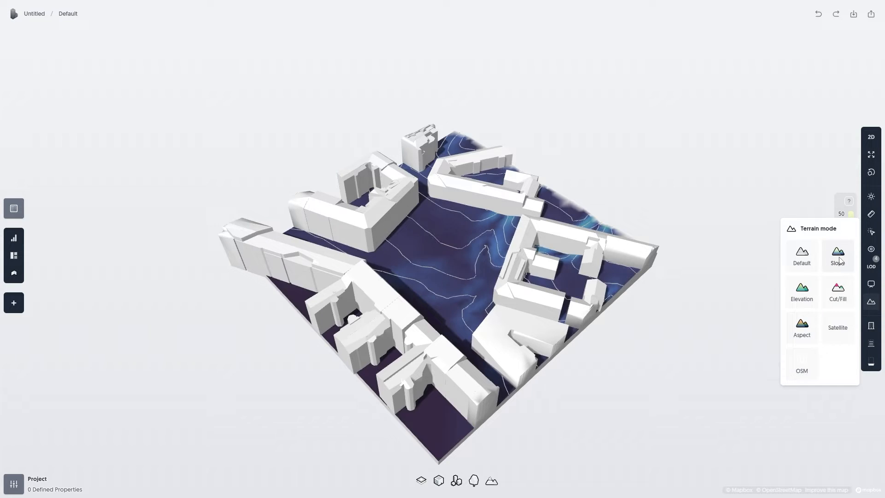
{"action": "mouse_move", "coordinate": [801, 290]}
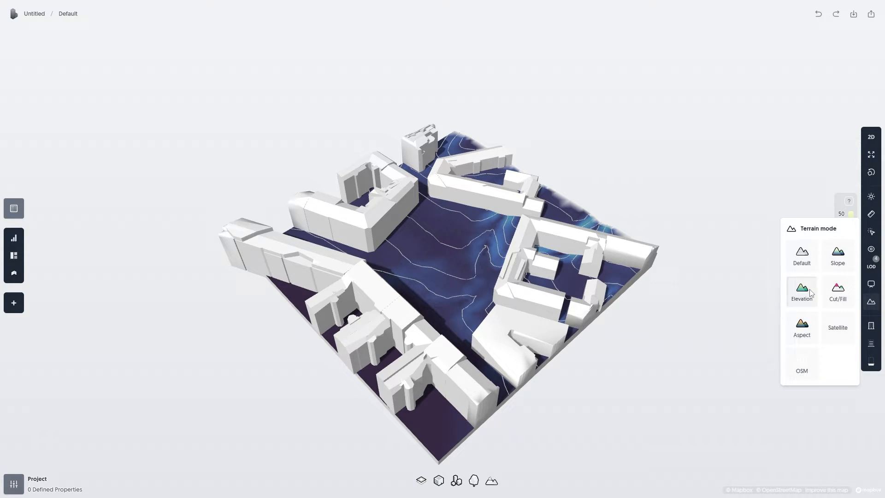
{"action": "left_click", "coordinate": [802, 255]}
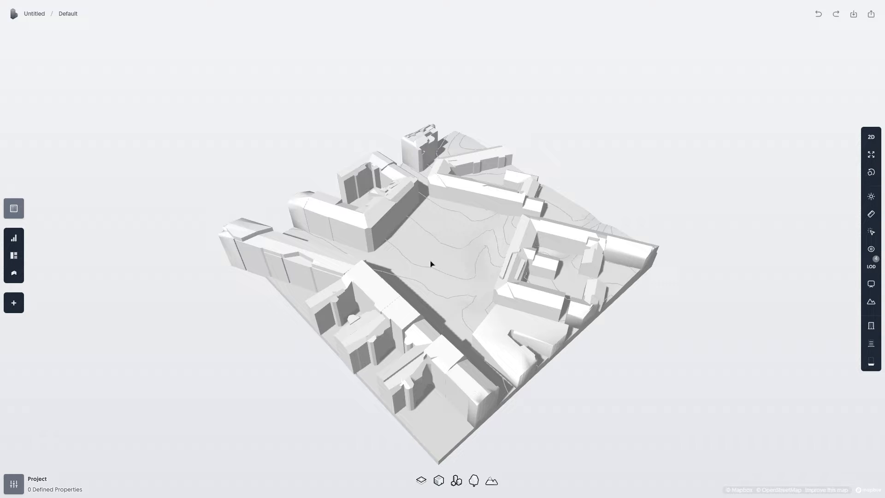
{"action": "mouse_move", "coordinate": [388, 232]}
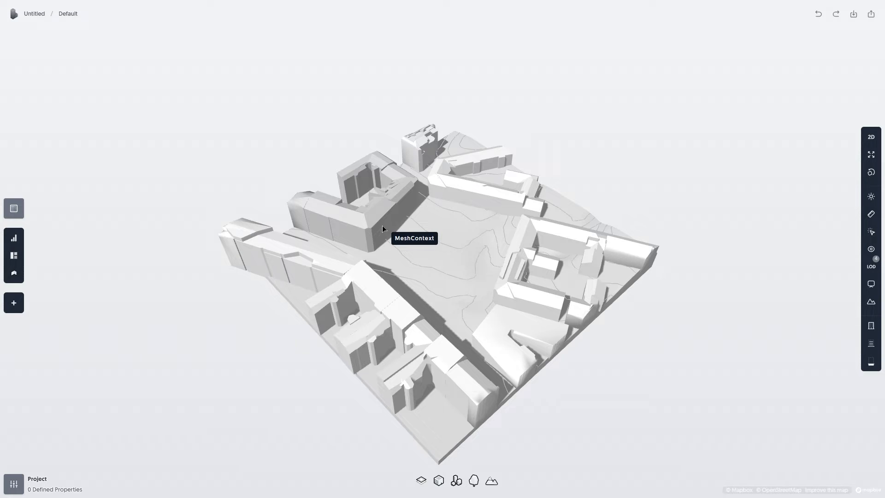
Step: Turn the corner building mesh into a Context object via MeshContext
{"action": "left_click", "coordinate": [361, 192]}
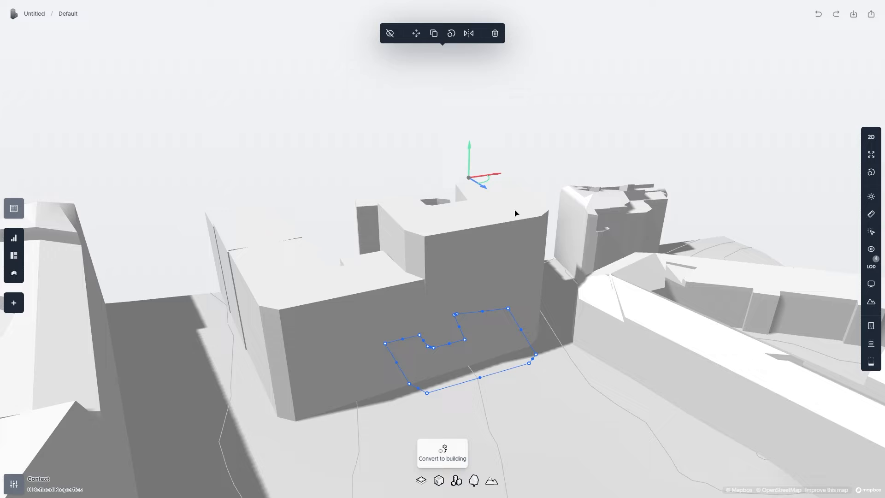
{"action": "mouse_move", "coordinate": [476, 245]}
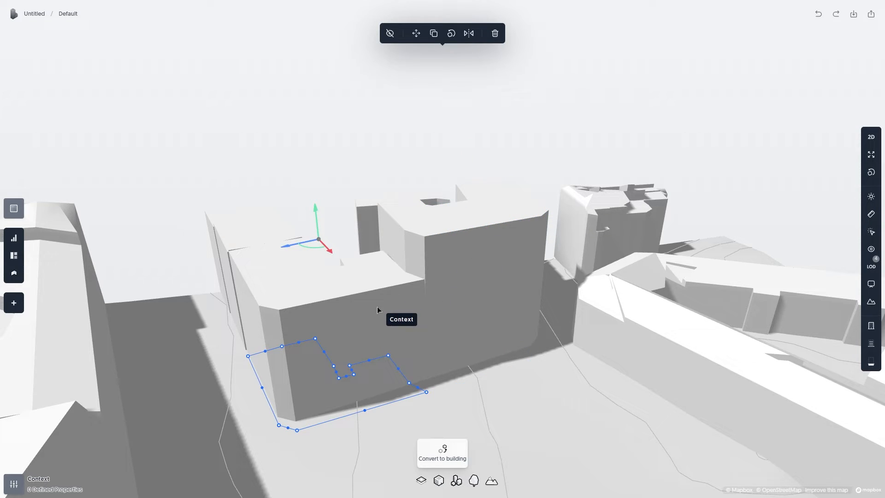
Step: Convert the selected context block into a detailed building with windows and balconies
{"action": "left_click", "coordinate": [442, 452]}
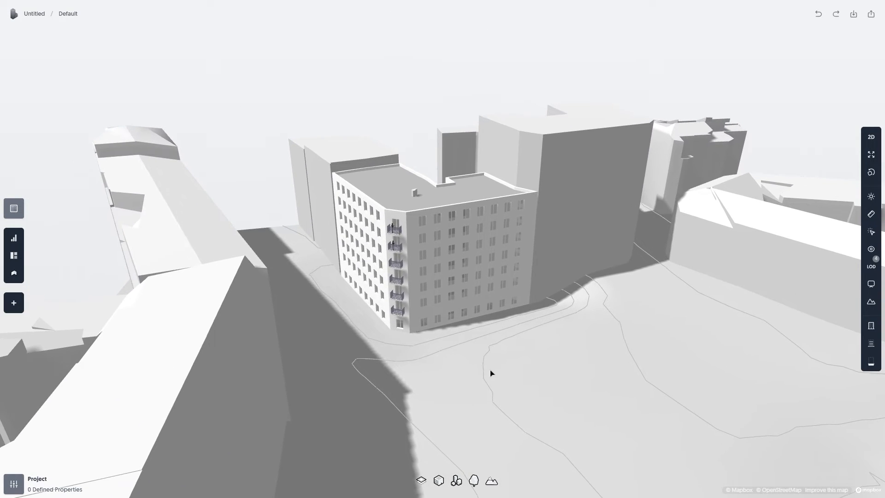
{"action": "mouse_move", "coordinate": [570, 273]}
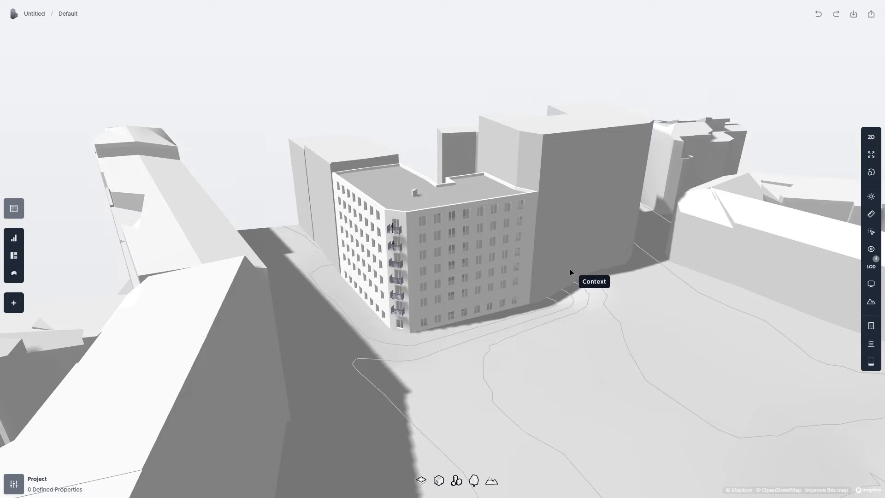
{"action": "mouse_move", "coordinate": [404, 344]}
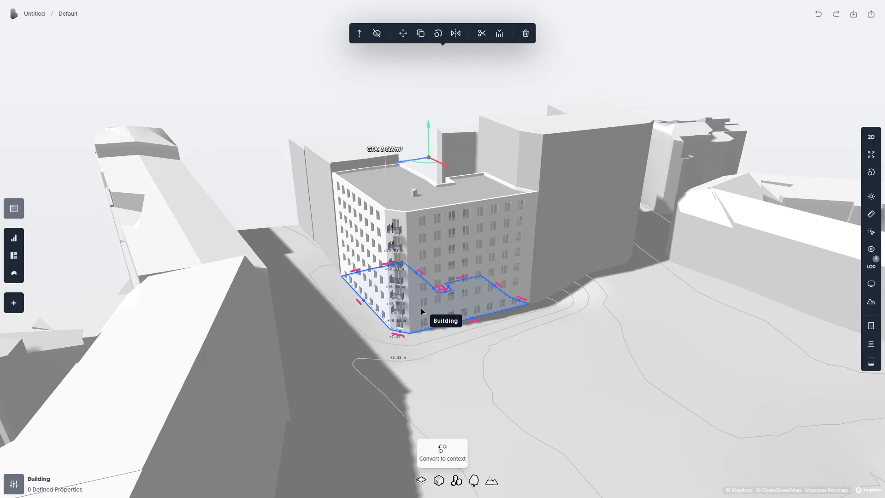
{"action": "mouse_move", "coordinate": [14, 484]}
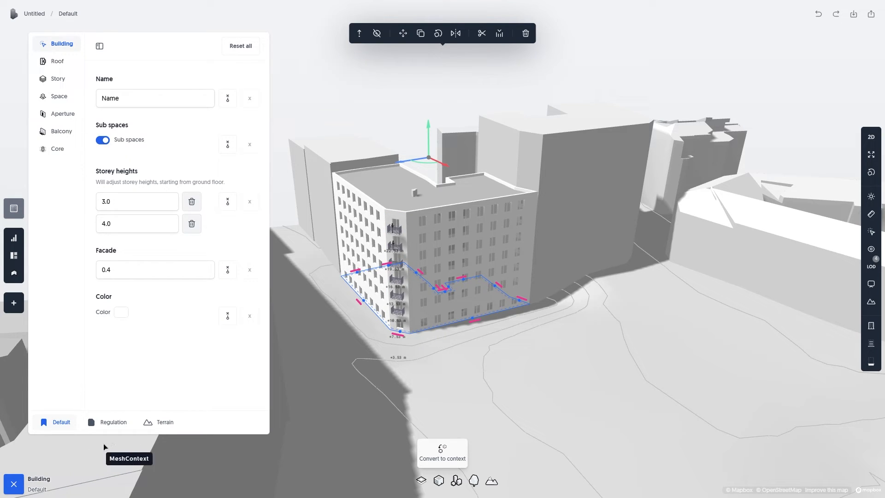
Step: Set the building's terrain interaction to the second option so it sits on a levelled base
{"action": "left_click", "coordinate": [164, 421]}
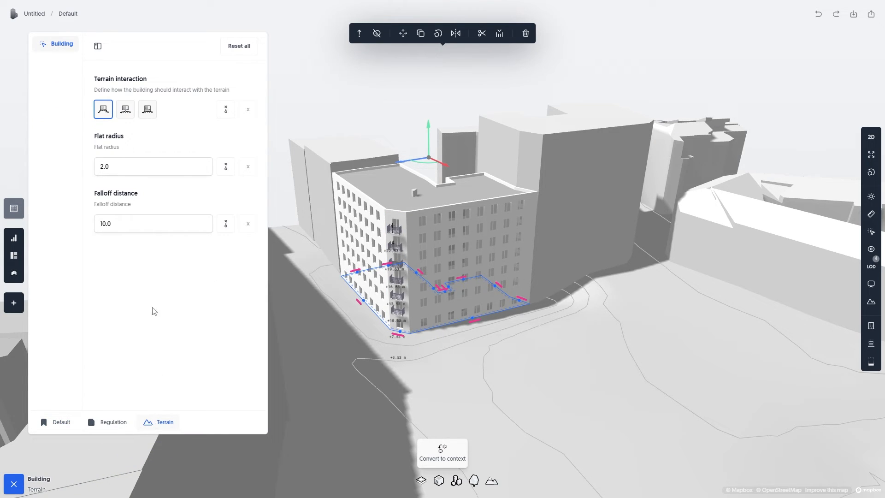
{"action": "left_click", "coordinate": [125, 109]}
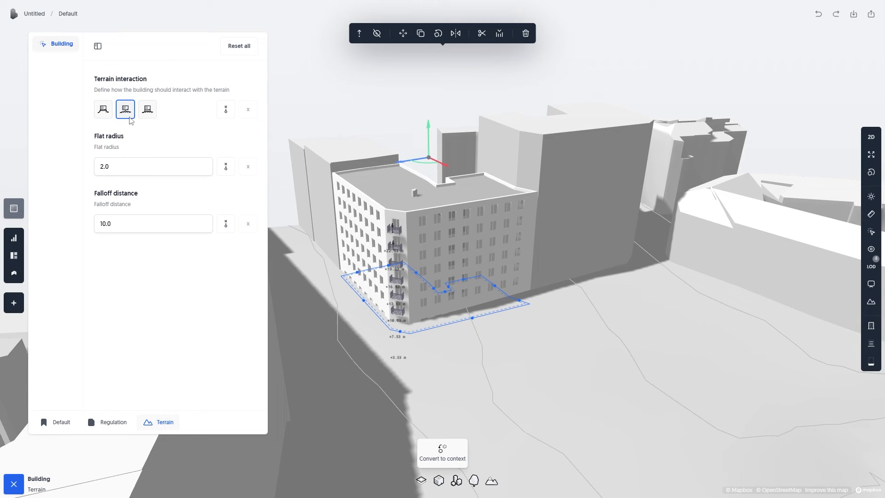
{"action": "mouse_move", "coordinate": [499, 33]}
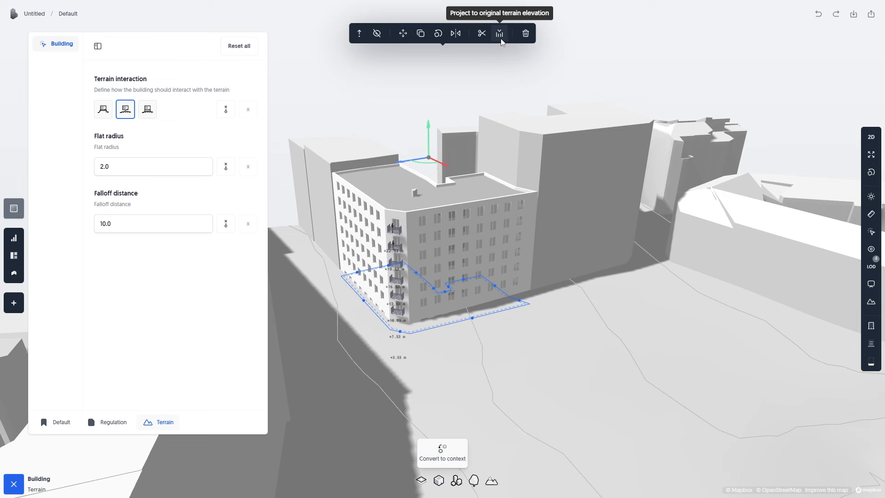